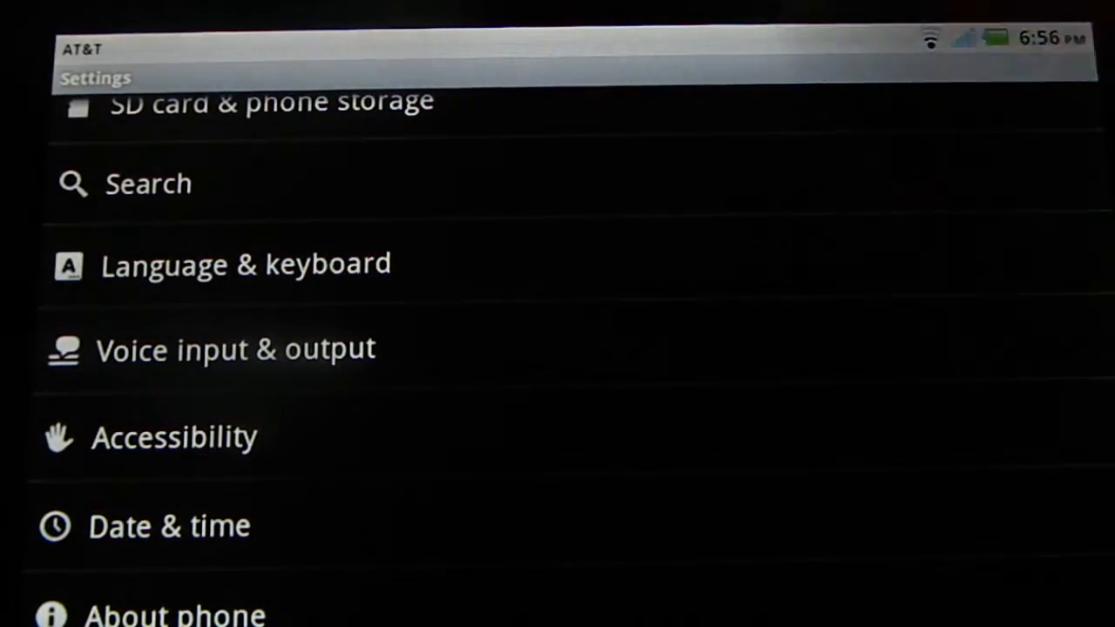
- Untick Thumb Keyboard 4.0 under Language & keyboard and return home
click(246, 265)
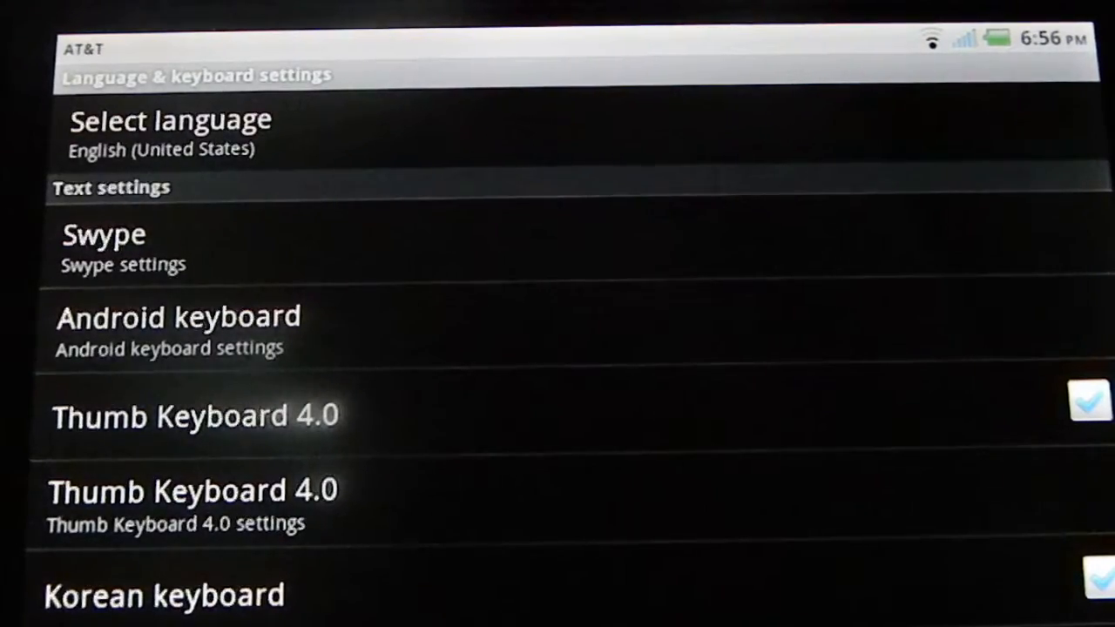
click(1089, 400)
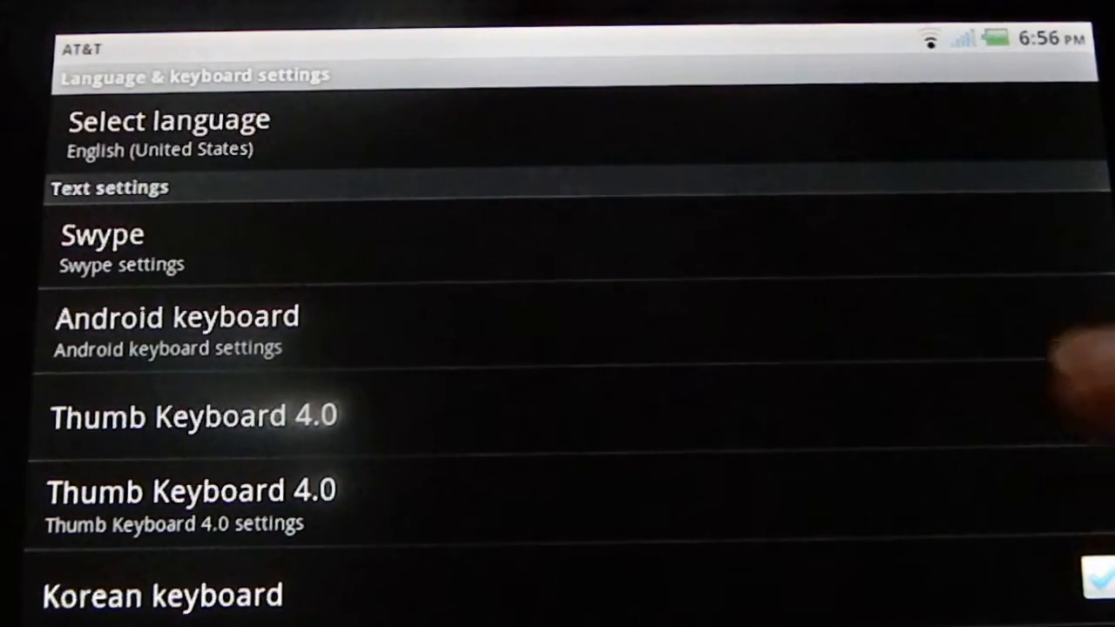
click(1085, 400)
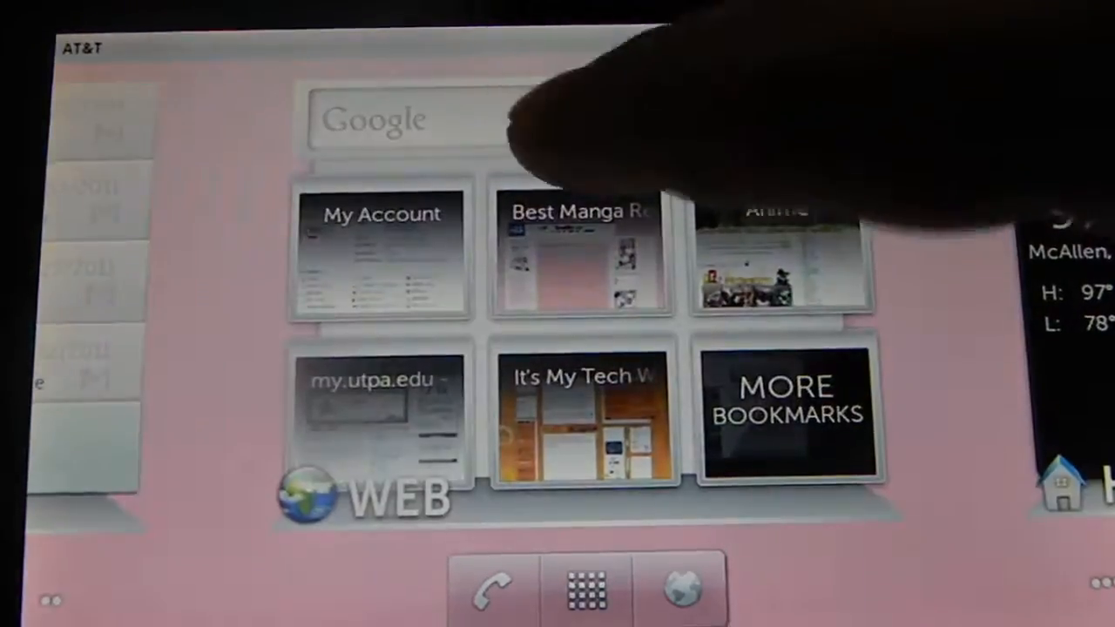
- Tick Thumb Keyboard 4.0 in Language & keyboard, bringing up its typed-text privacy warning
click(410, 118)
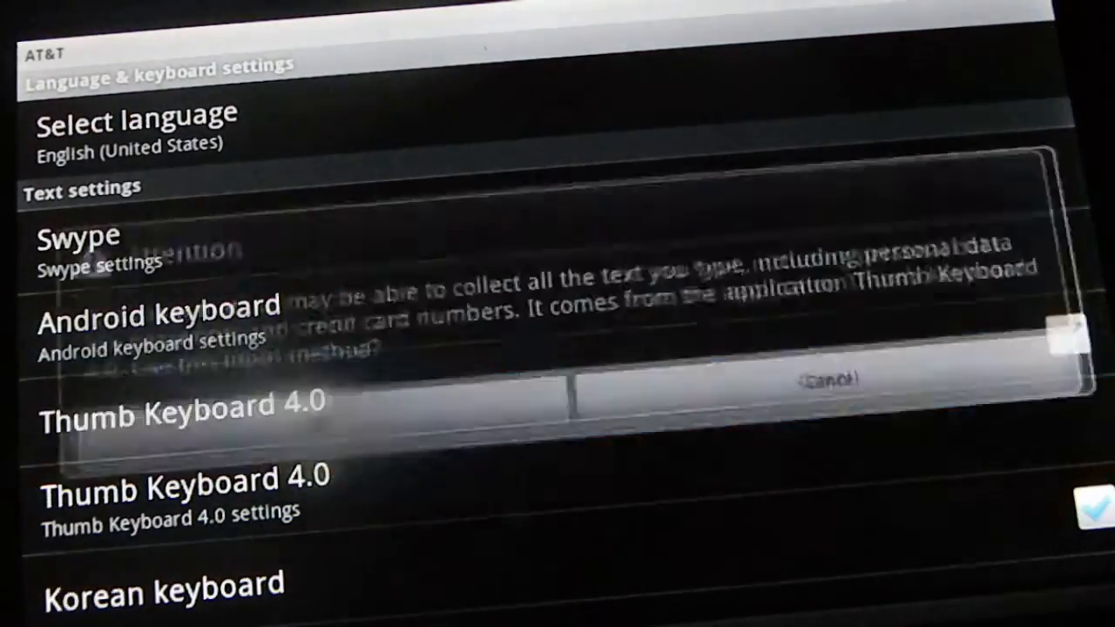
- Accept the privacy warning and open Thumb Keyboard 4.0's feedback settings page
click(828, 379)
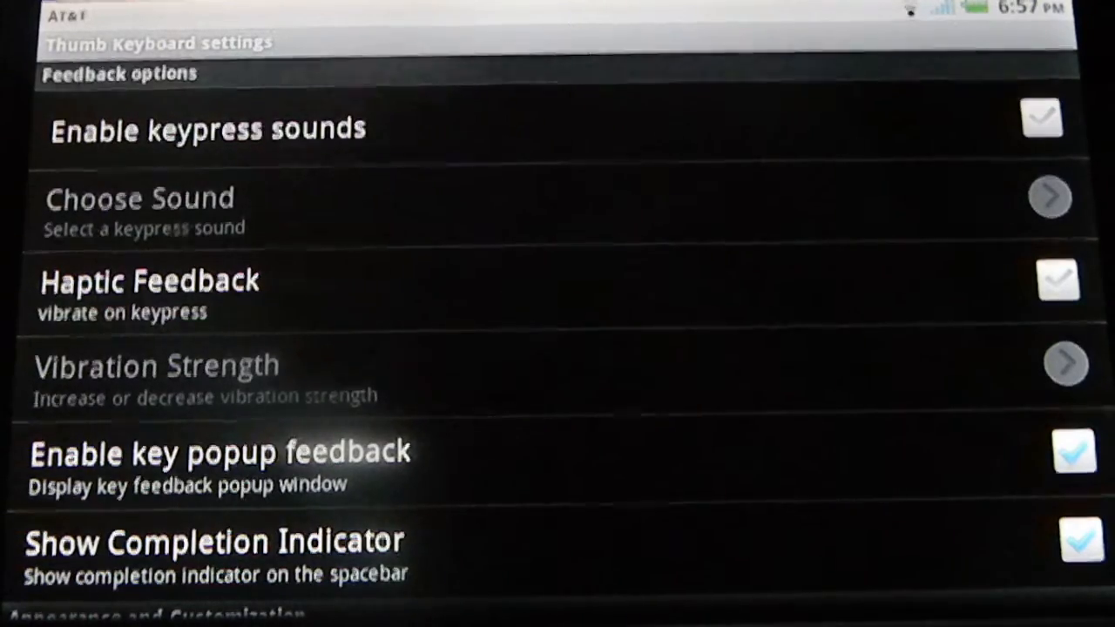
- Open Layout Keyboard under Appearance and Customization in Thumb Keyboard settings
scroll(down, 3)
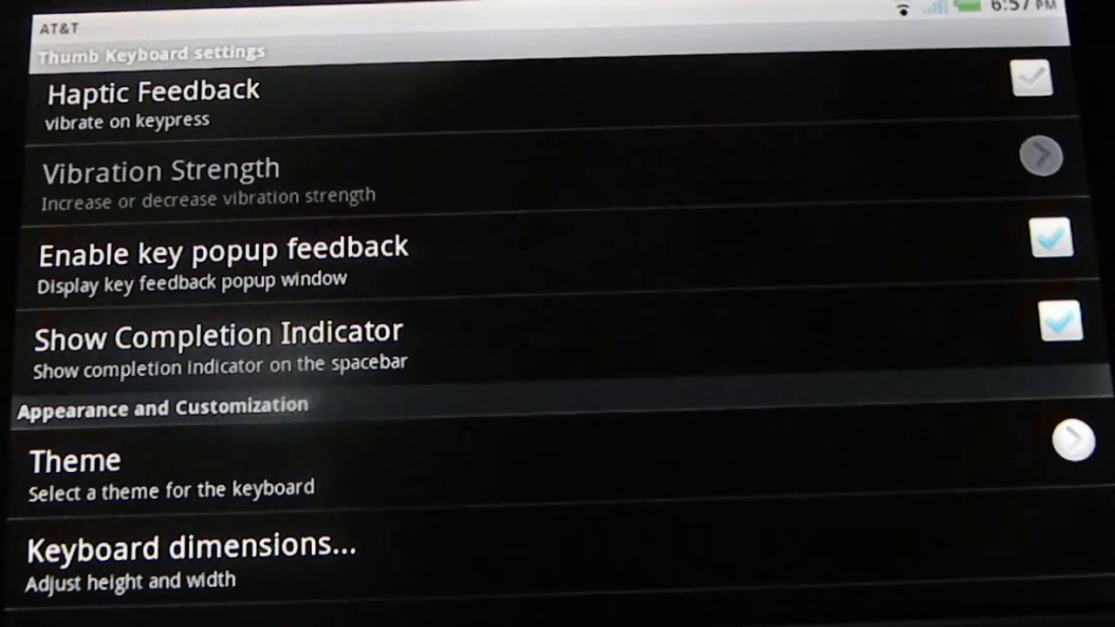
scroll(down, 3)
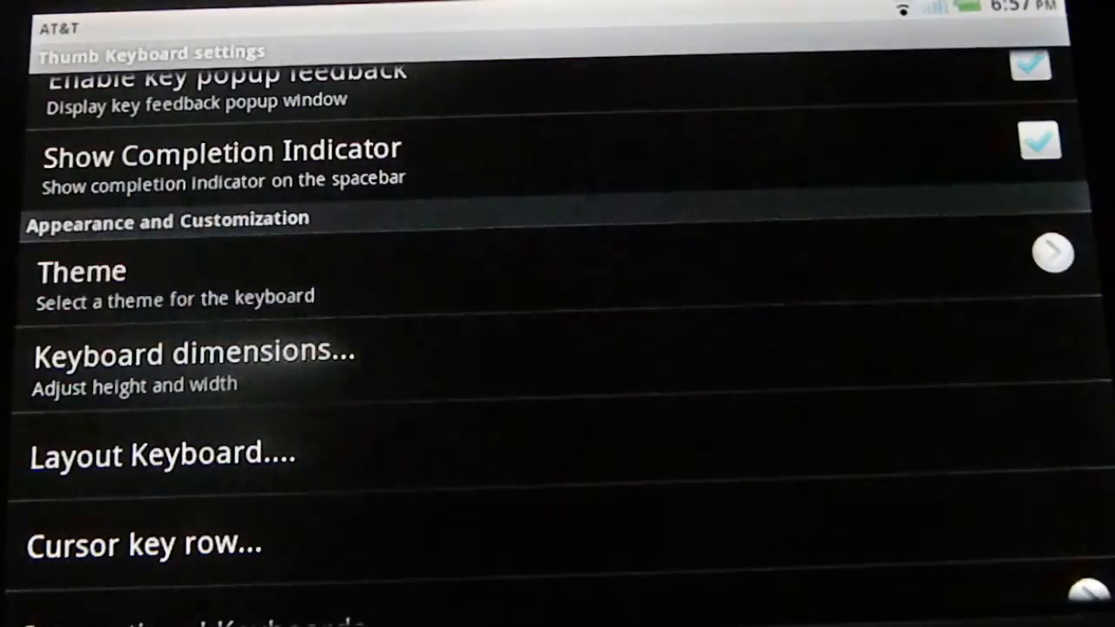
click(82, 270)
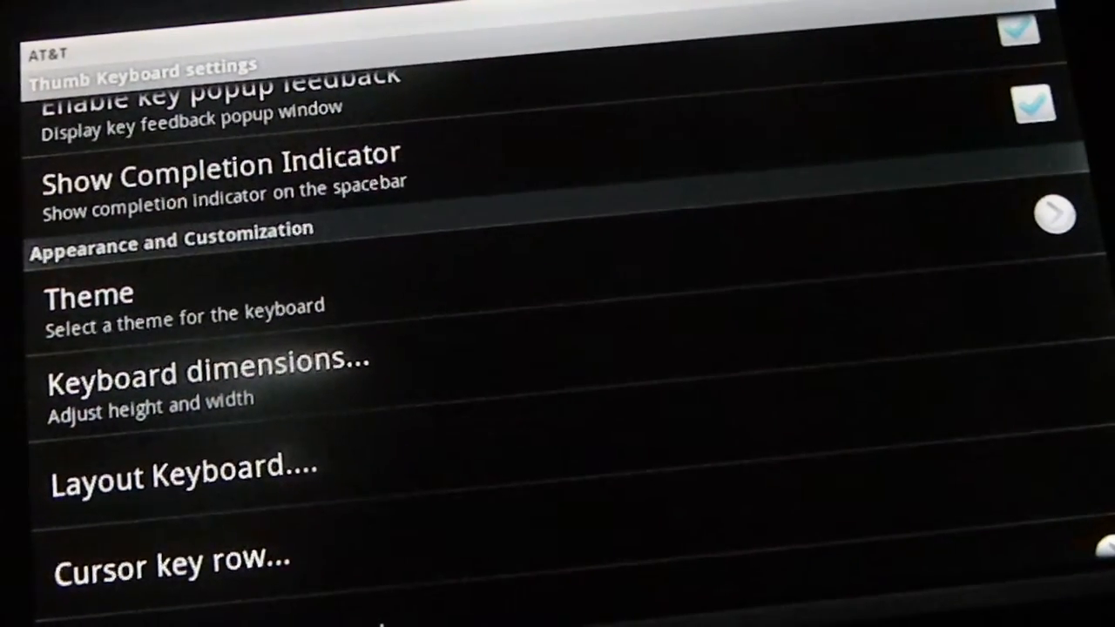
click(183, 468)
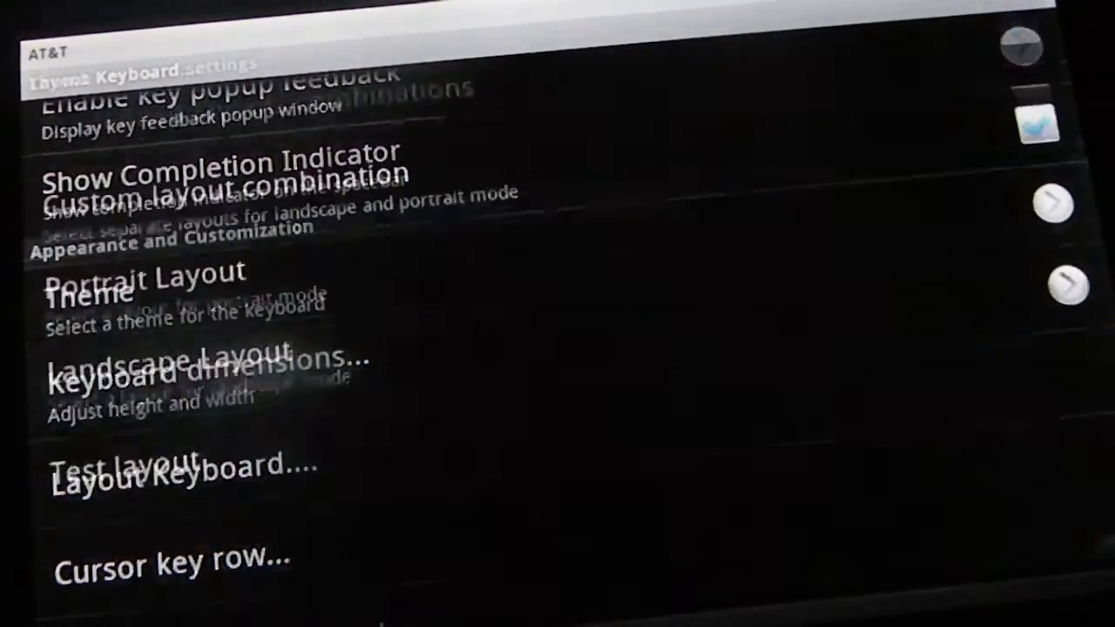
- Set the landscape layout to Phone: Split - Large Layout
click(174, 471)
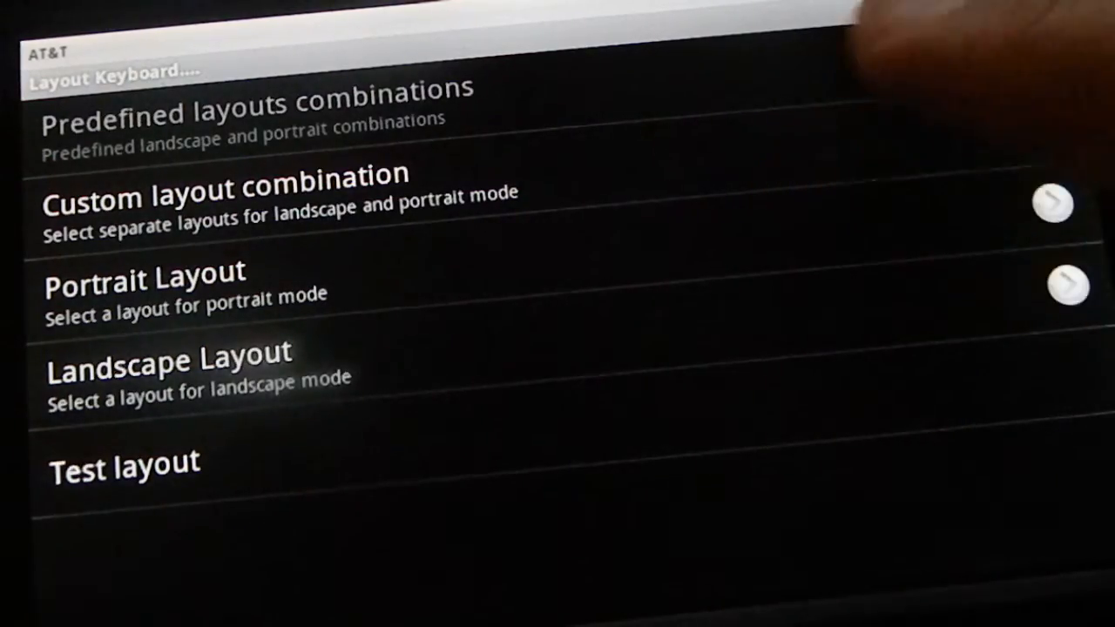
click(146, 279)
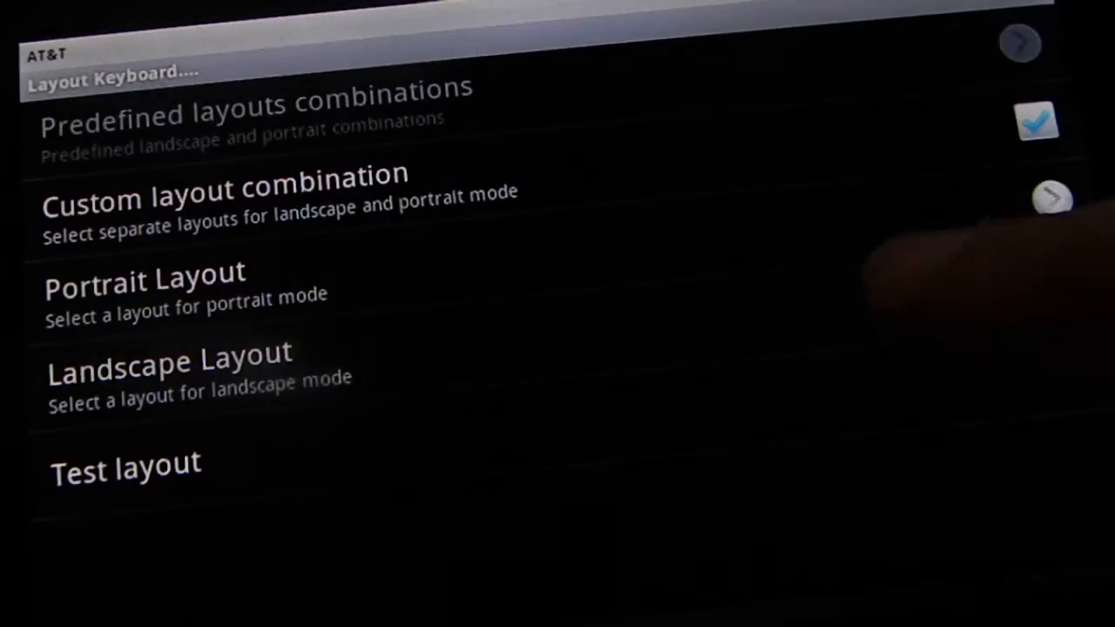
click(169, 366)
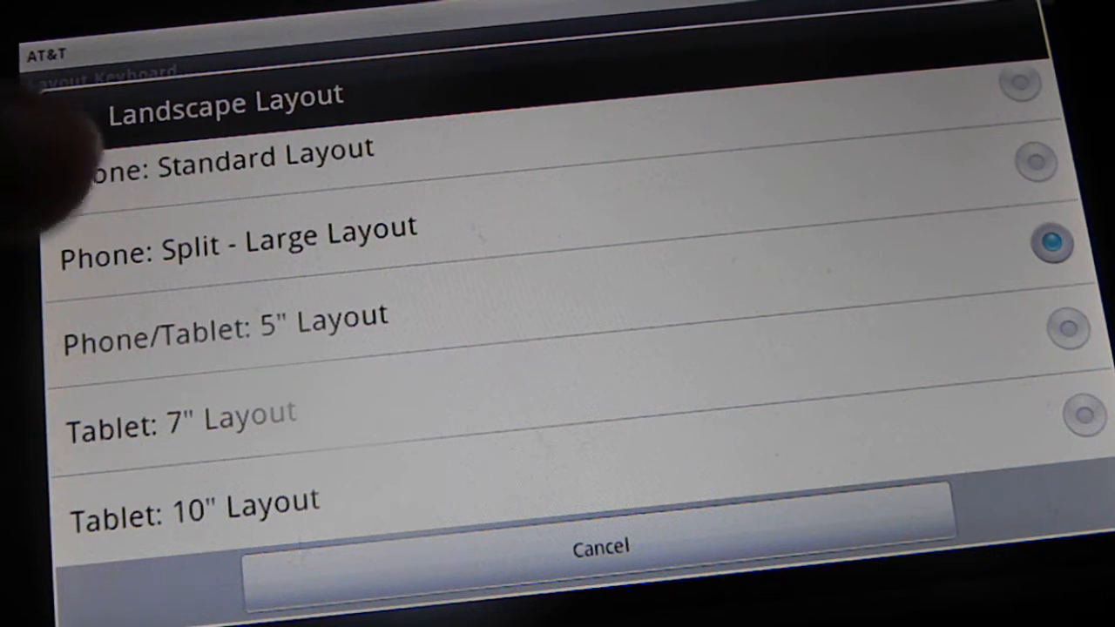
mouse_move(75, 122)
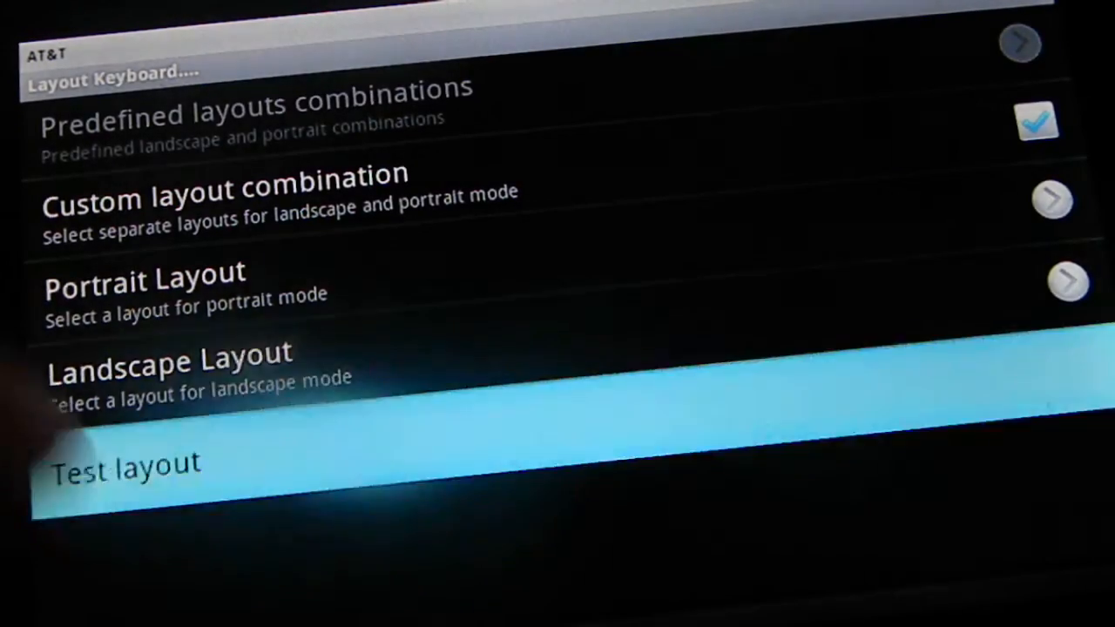
- Type test letters on the split keyboard in the Test layout field
click(124, 462)
text(mar)
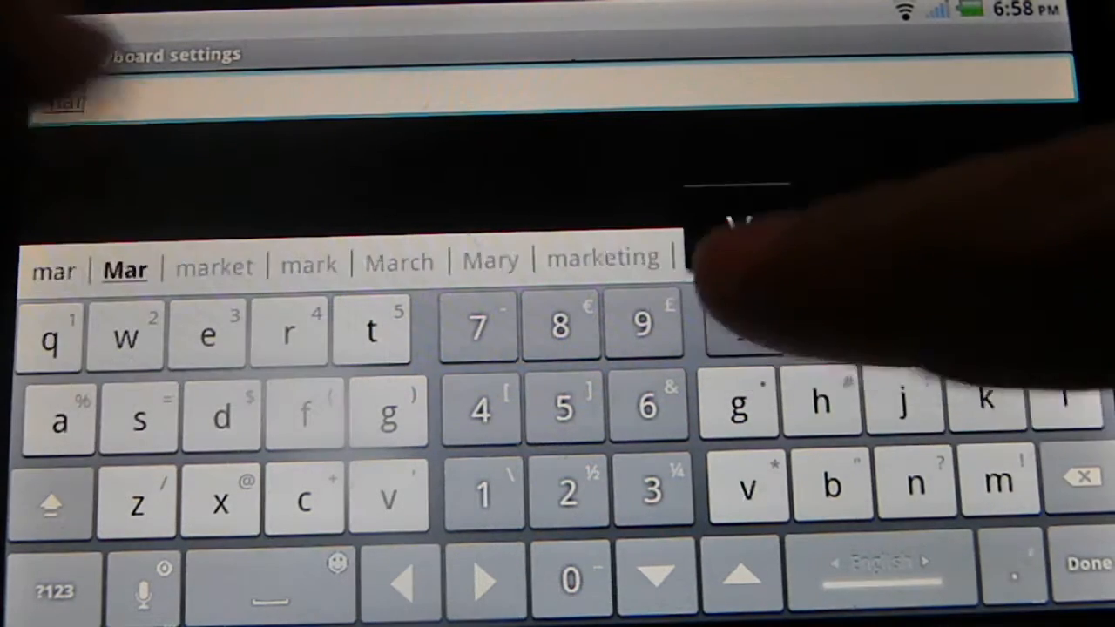
click(490, 259)
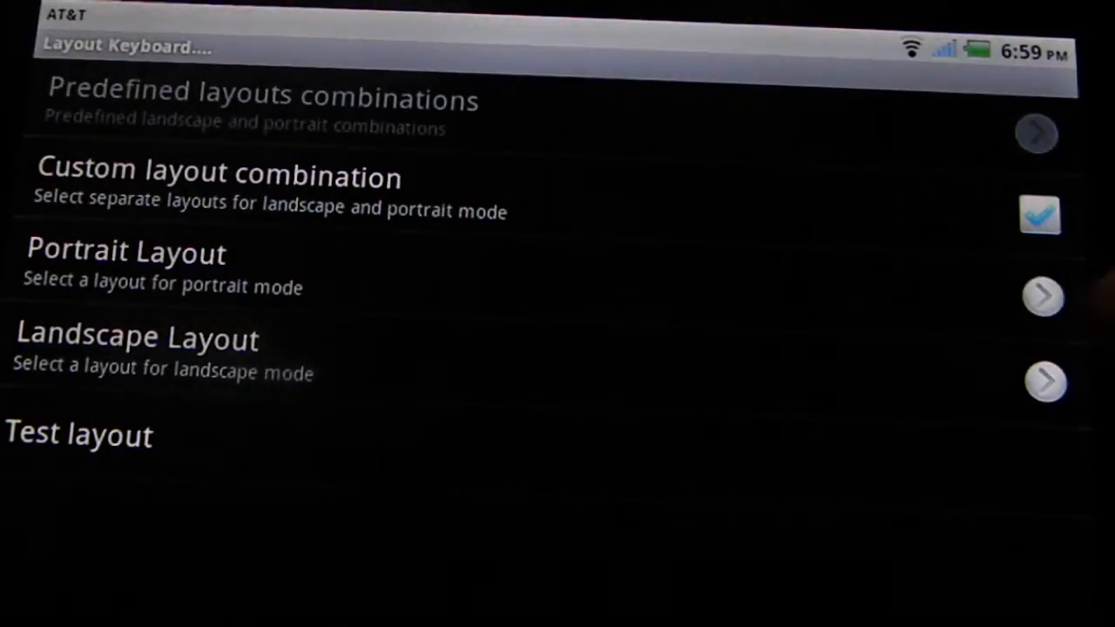
- Open the Landscape Layout list showing Phone: Standard through Tablet: 10" layouts
click(78, 433)
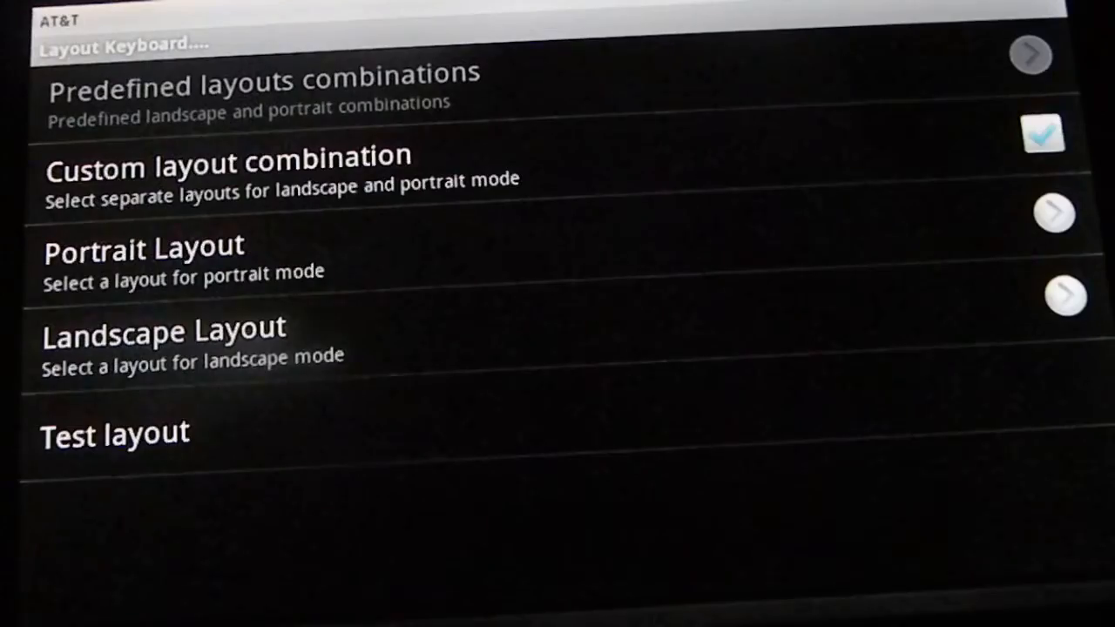
click(162, 328)
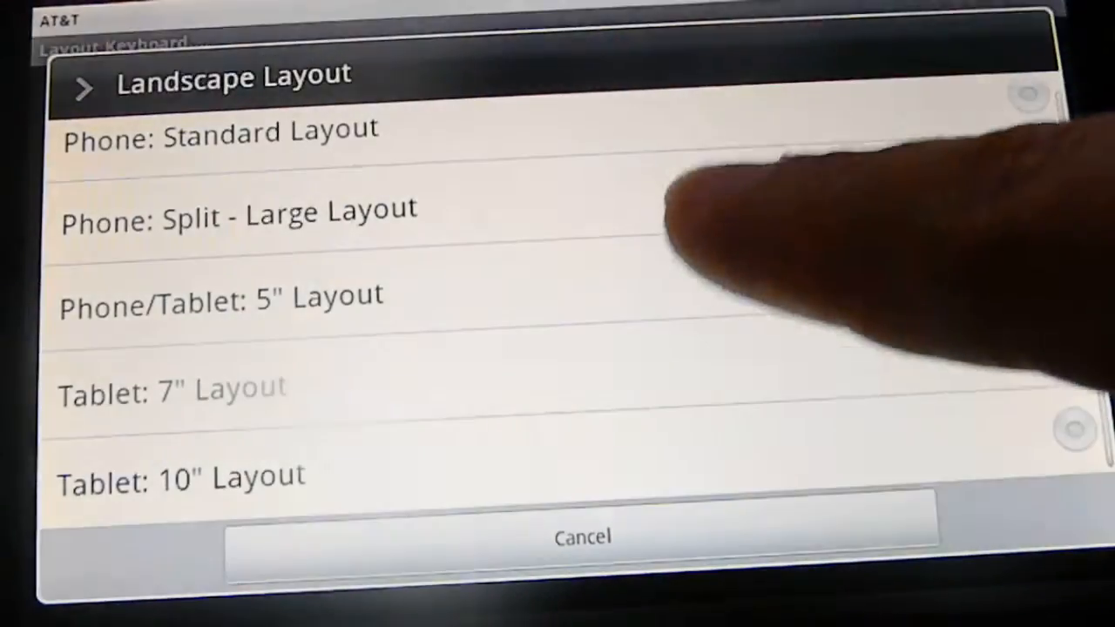